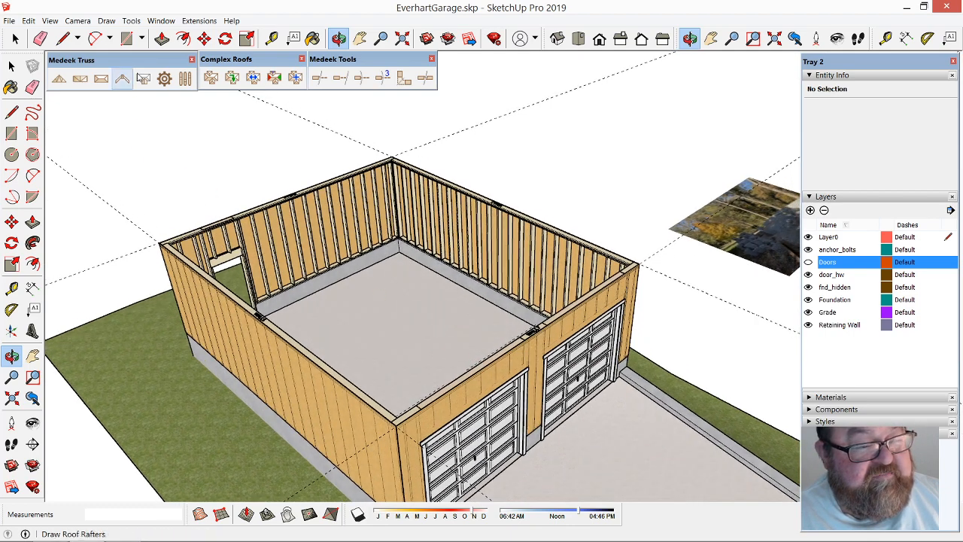
mouse_move(122, 78)
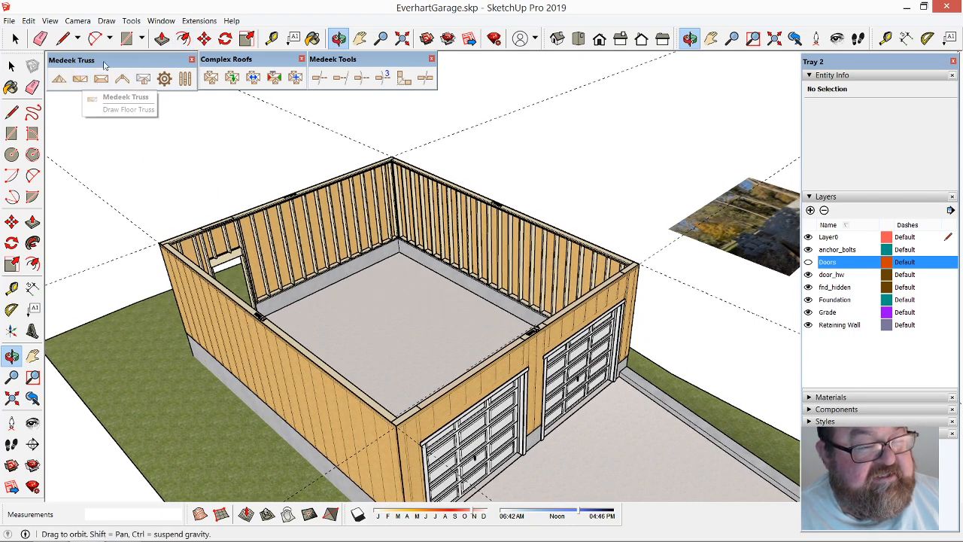
Look through the installed extensions and help options for the Medeek tools
left_click(199, 21)
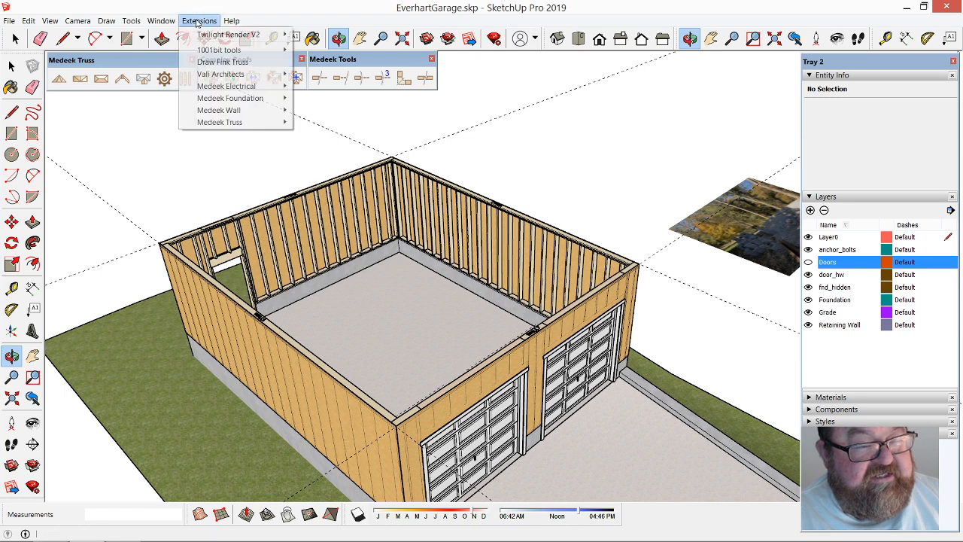
mouse_move(219, 122)
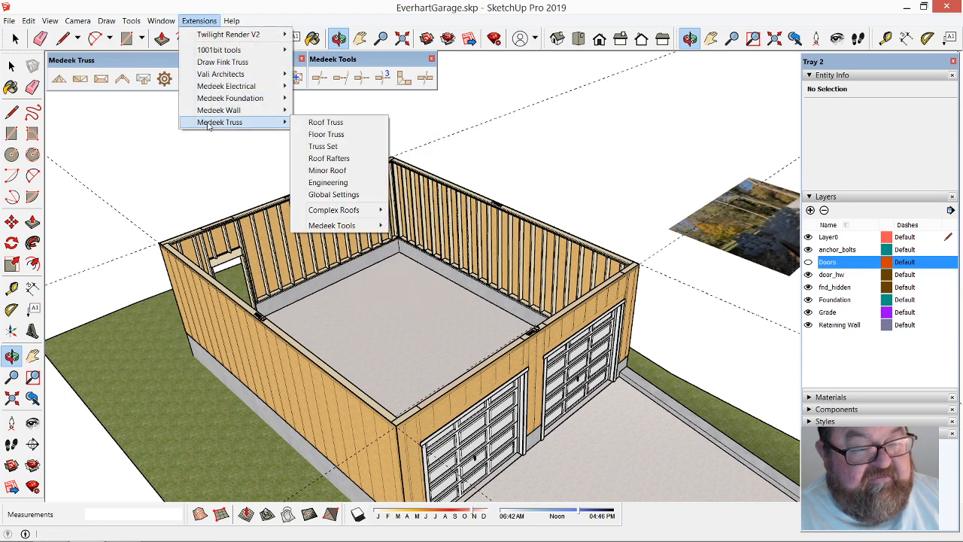
left_click(231, 21)
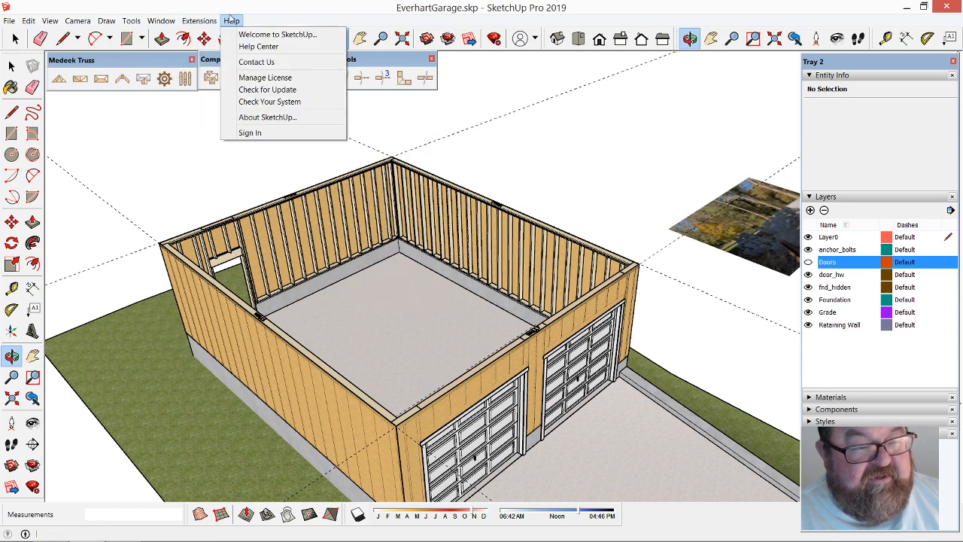
left_click(199, 21)
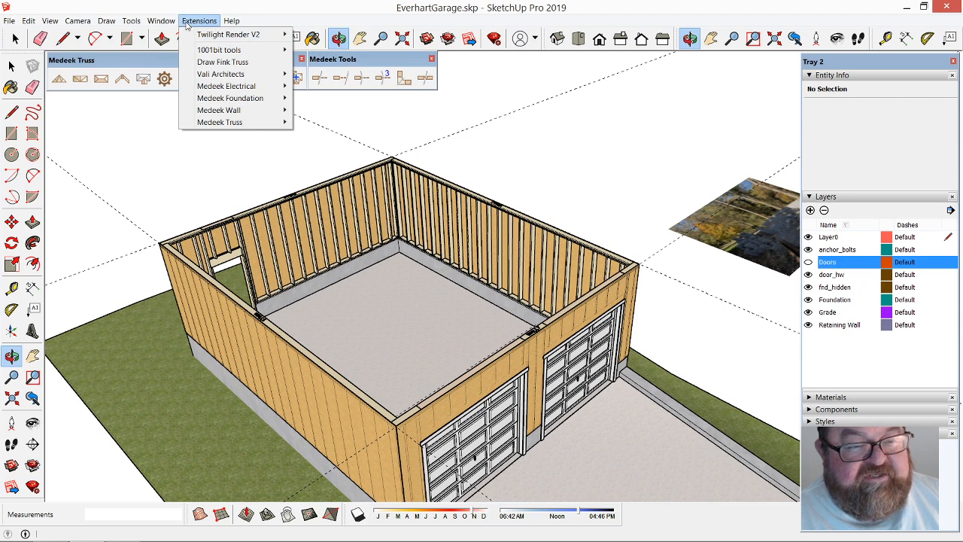
mouse_move(205, 24)
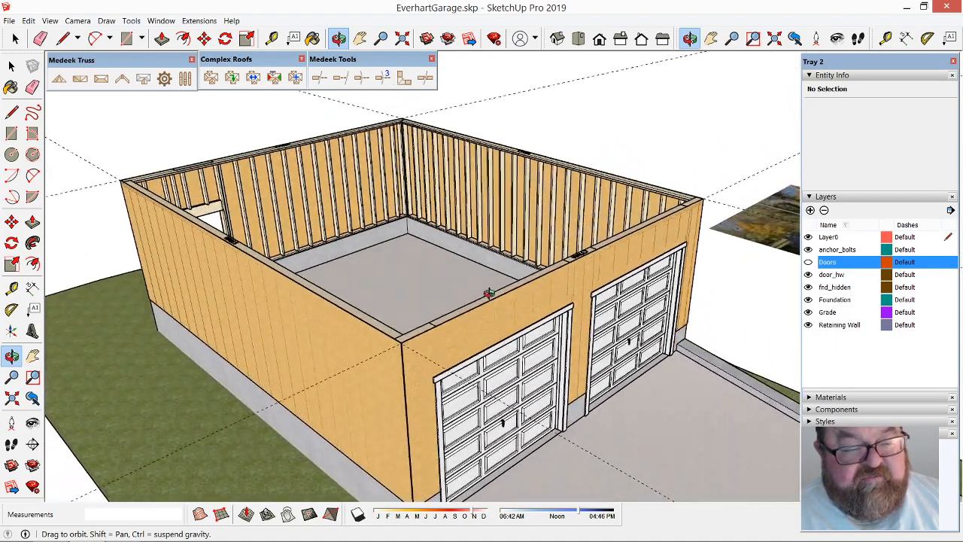
Orbit and zoom in on the top plates at the garage wall corner
left_click_drag(489, 293, 383, 308)
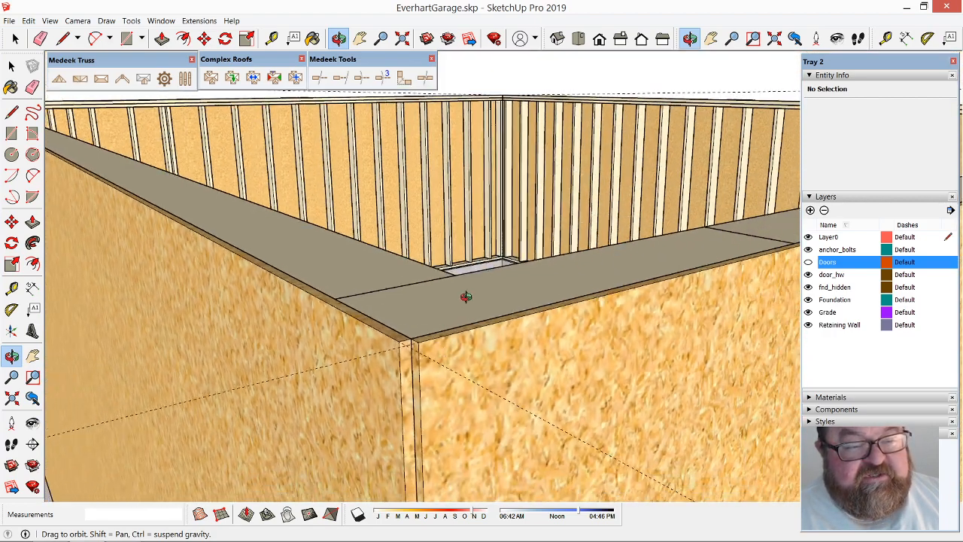
left_click_drag(467, 298, 313, 250)
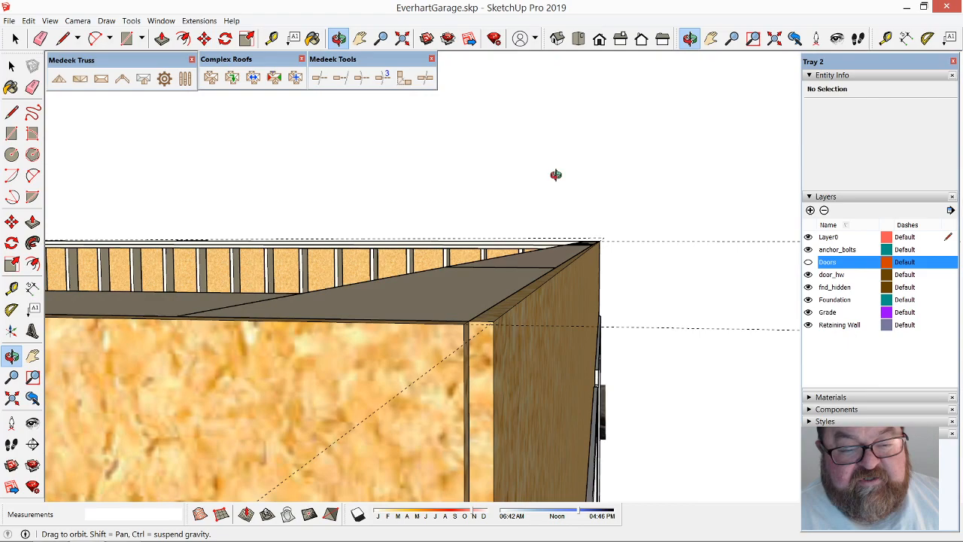
left_click_drag(555, 174, 511, 405)
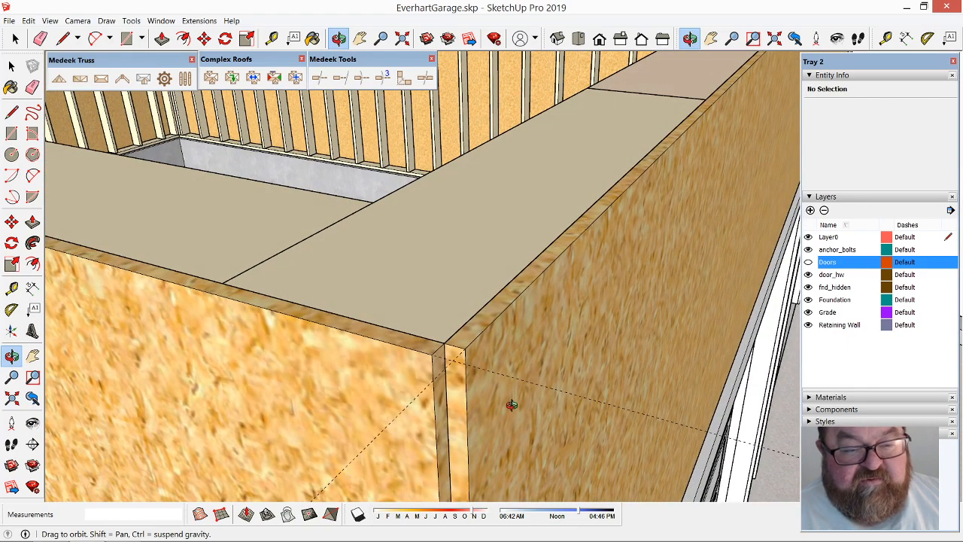
mouse_move(526, 345)
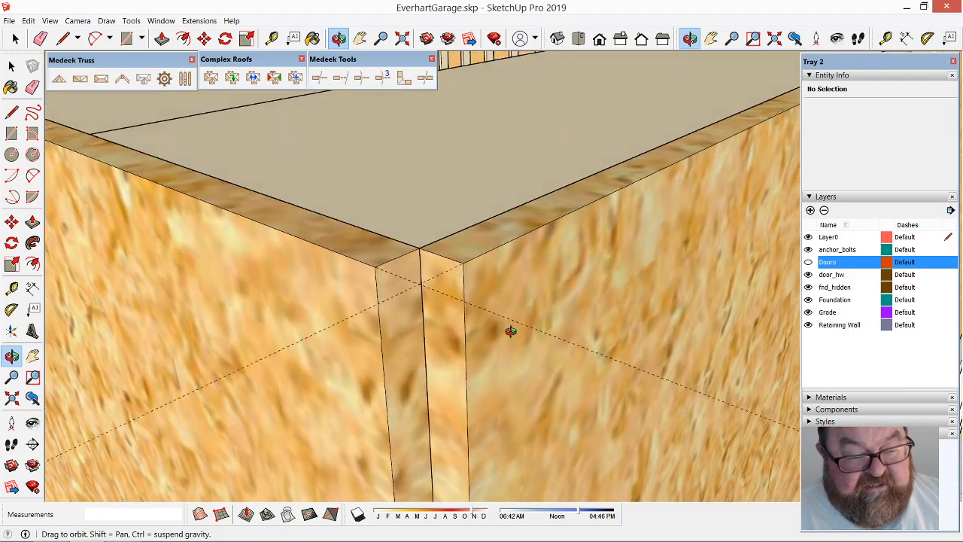
left_click_drag(511, 332, 475, 304)
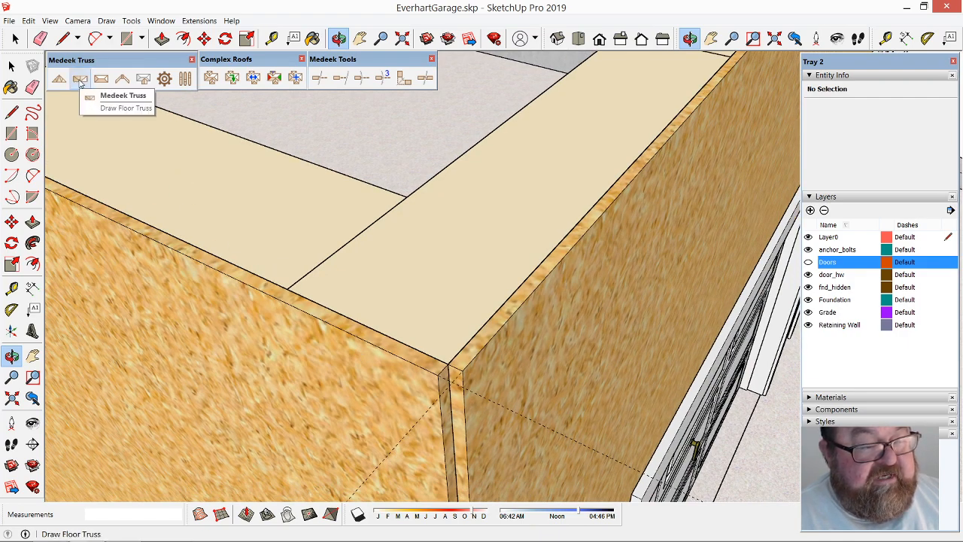
Start a Medeek floor assembly as a TJI Floor with a Rectangle outline and accept it
left_click(80, 78)
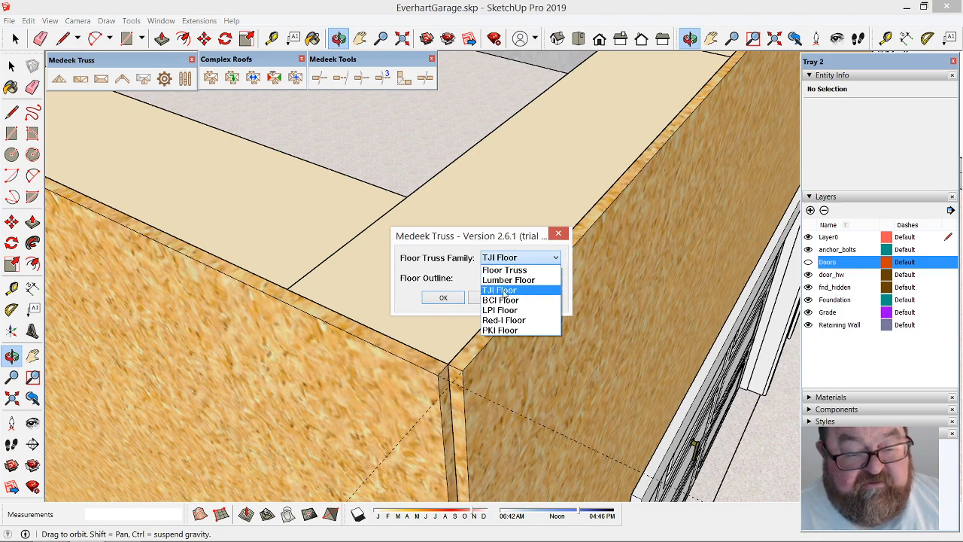
mouse_move(500, 300)
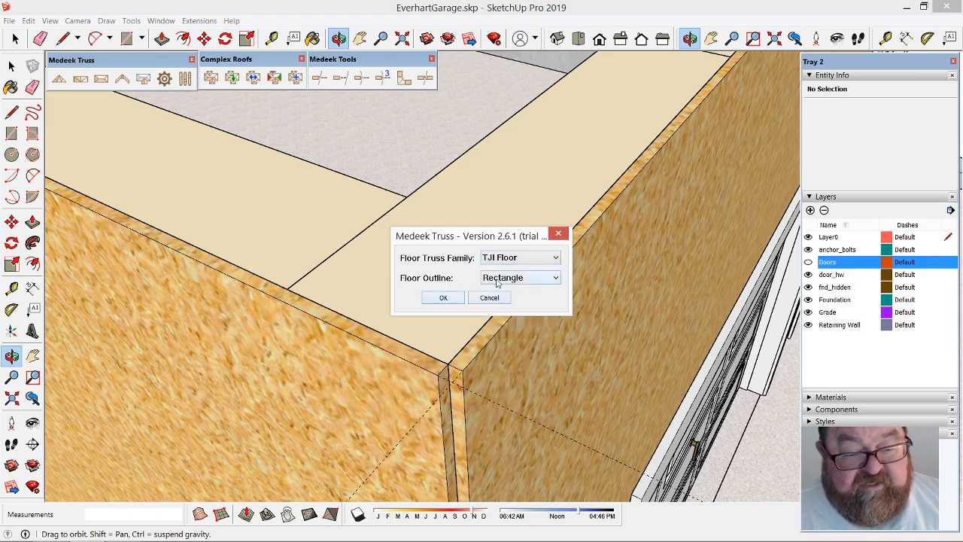
left_click(442, 298)
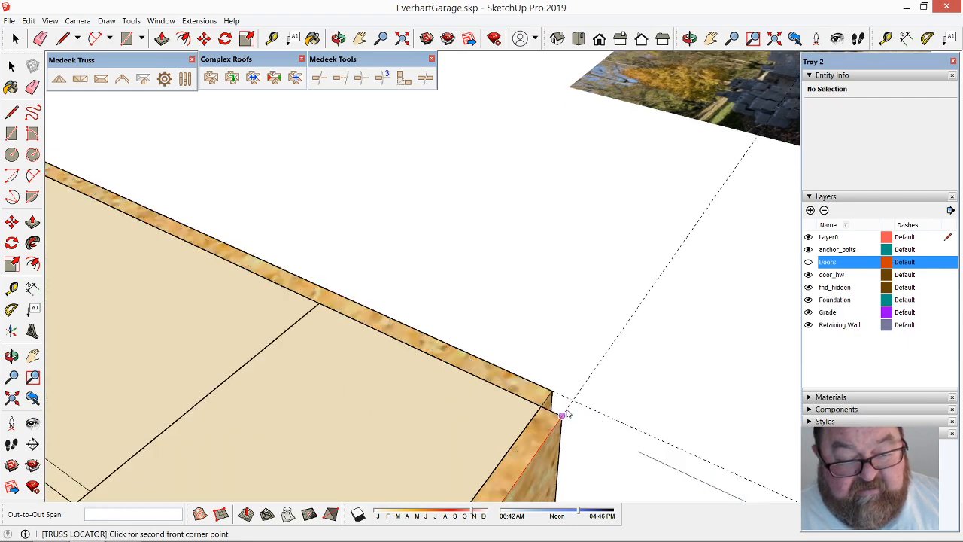
Mark the second front corner of the floor on the wall top, giving a 24.07-ft span
left_click(561, 413)
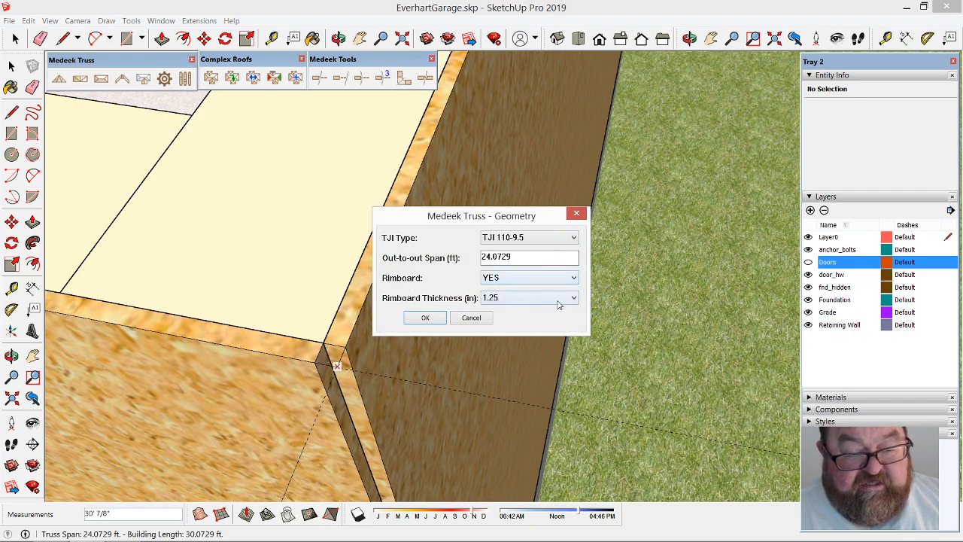
Set the rimboard thickness to 1.0 inch and accept the TJI 110 joist geometry
left_click_drag(482, 215, 600, 133)
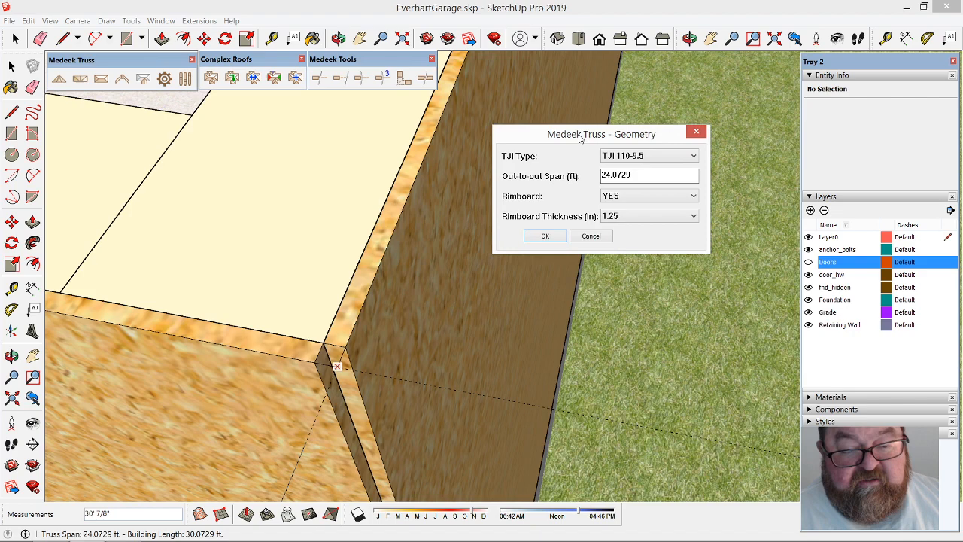
left_click_drag(580, 133, 602, 121)
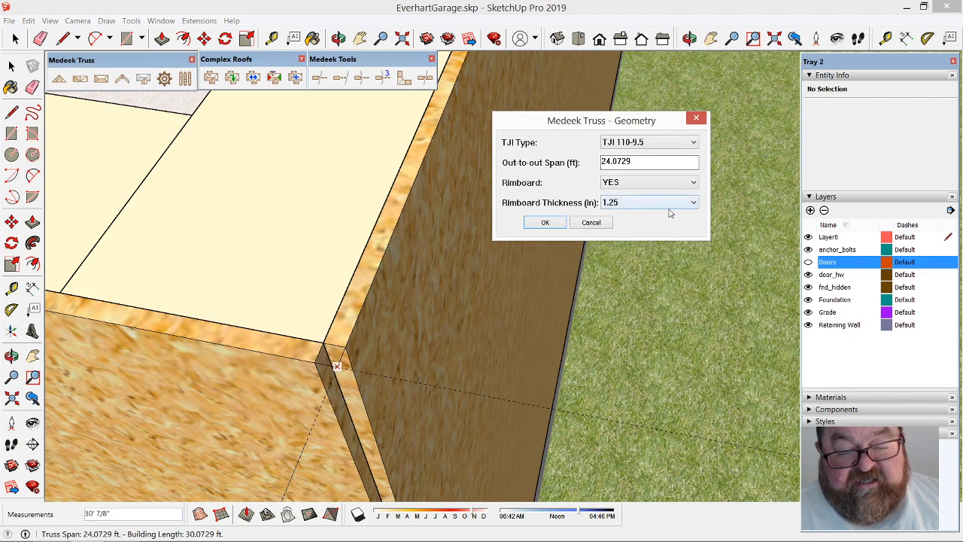
mouse_move(631, 204)
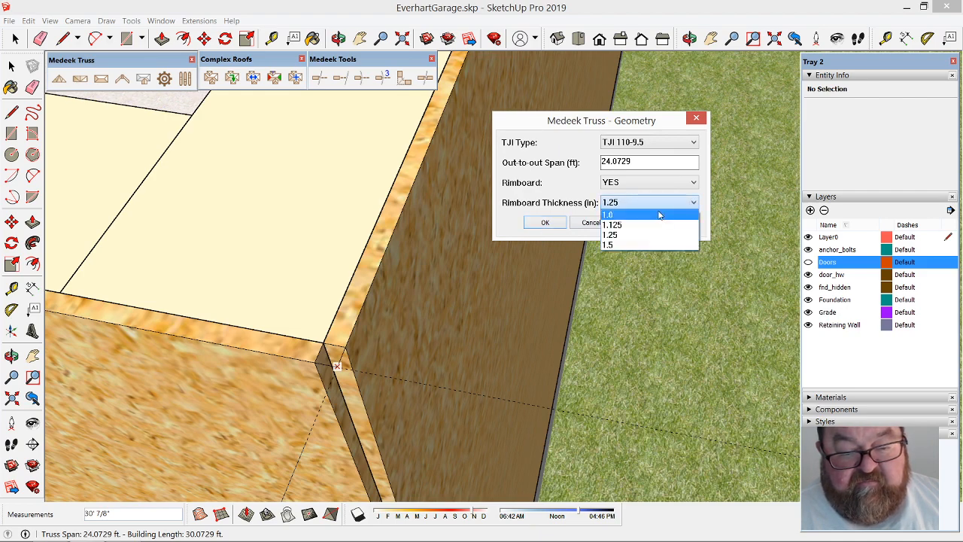
left_click(609, 213)
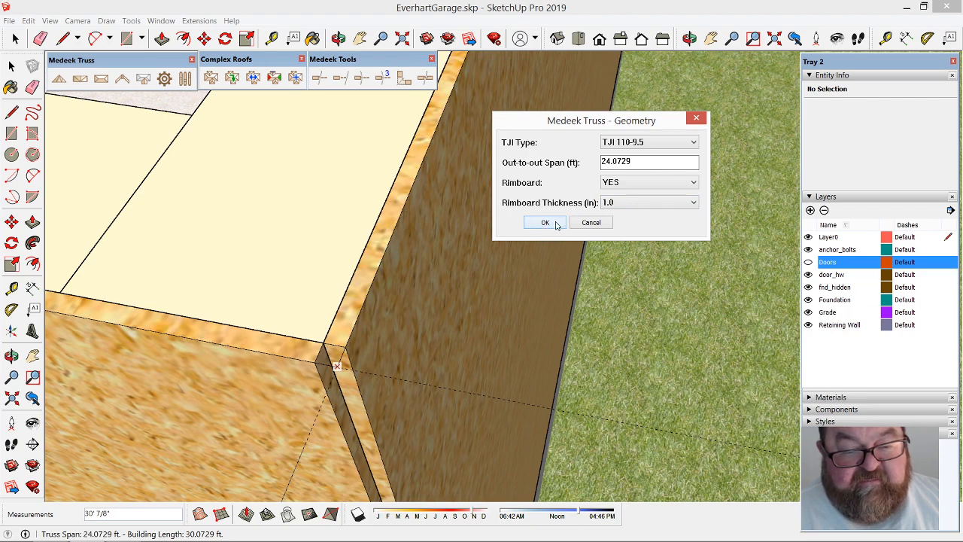
left_click(544, 222)
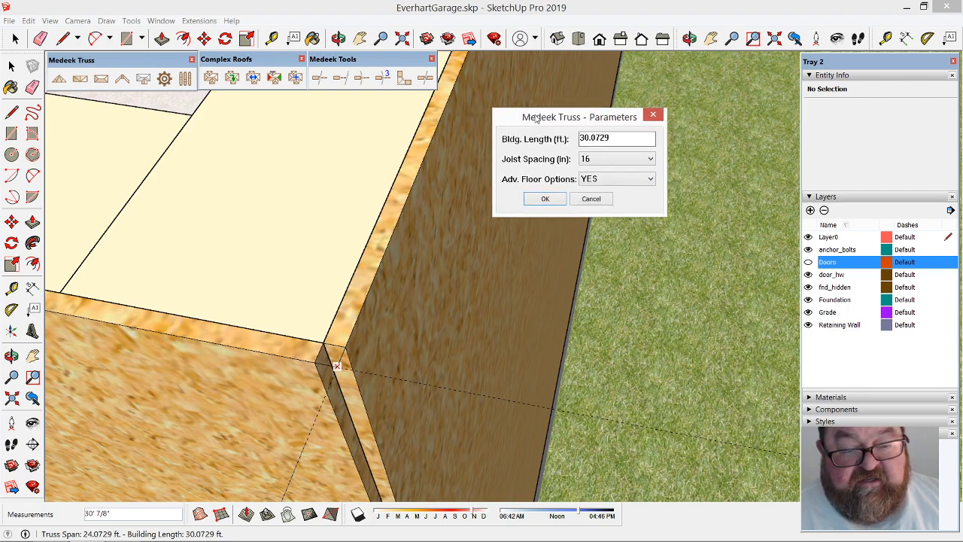
Move the joist Parameters and Advanced Floor Options windows aside to see the model
left_click_drag(579, 117, 553, 113)
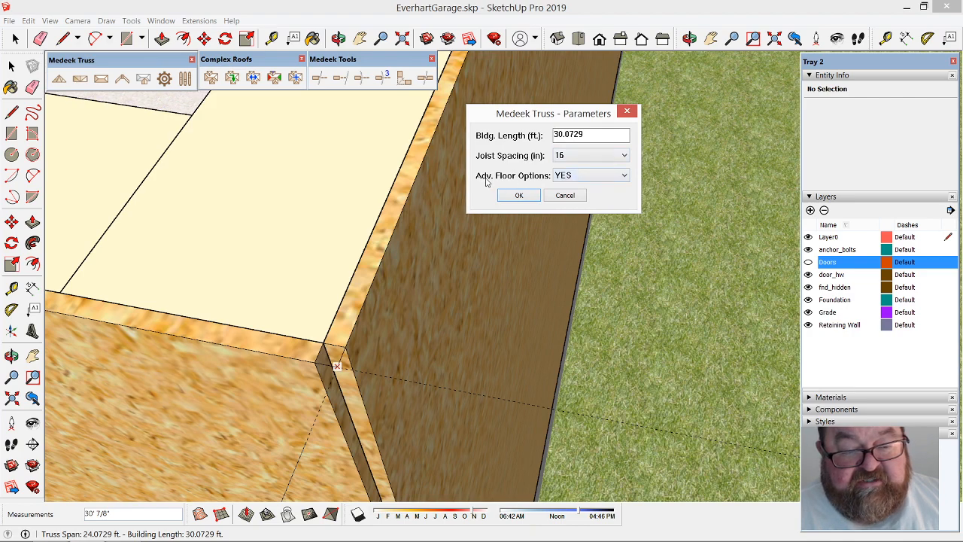
mouse_move(531, 179)
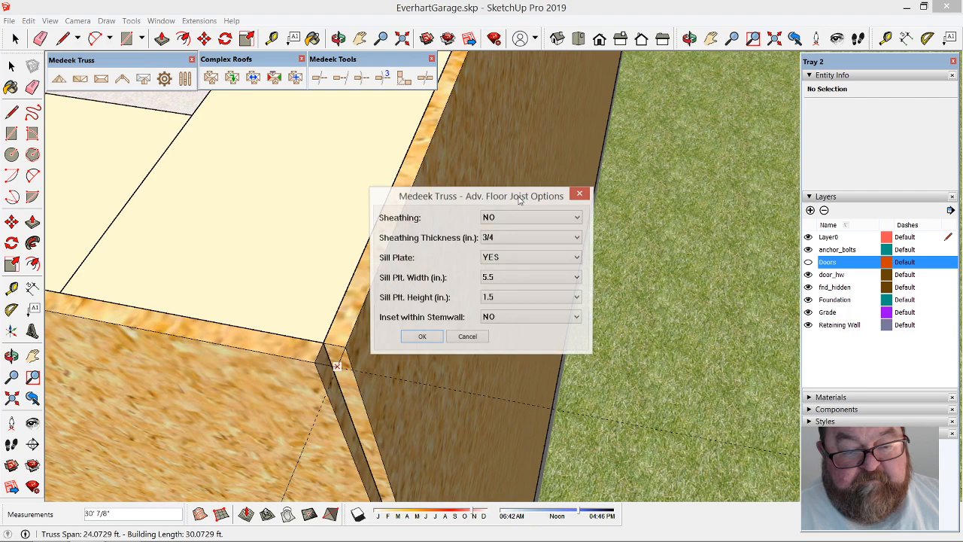
left_click_drag(480, 195, 536, 93)
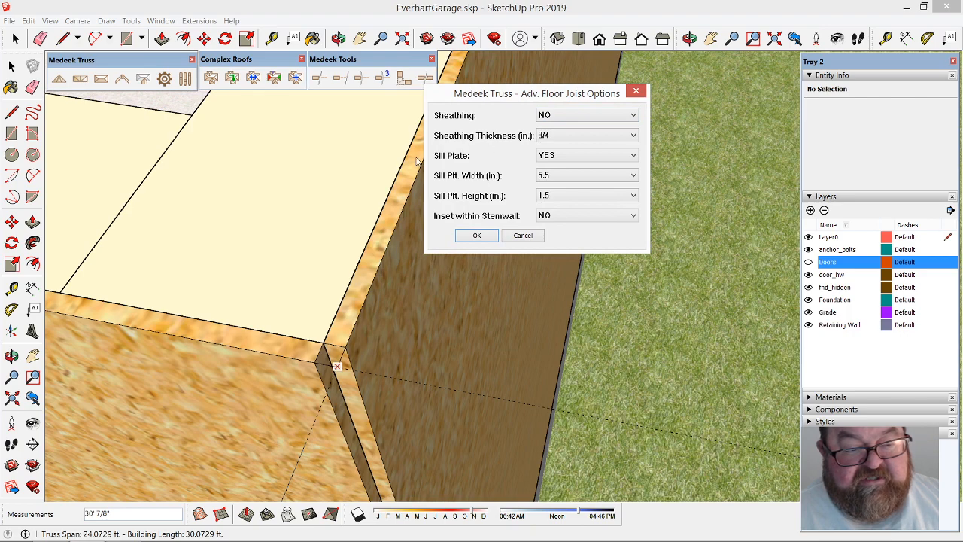
mouse_move(572, 135)
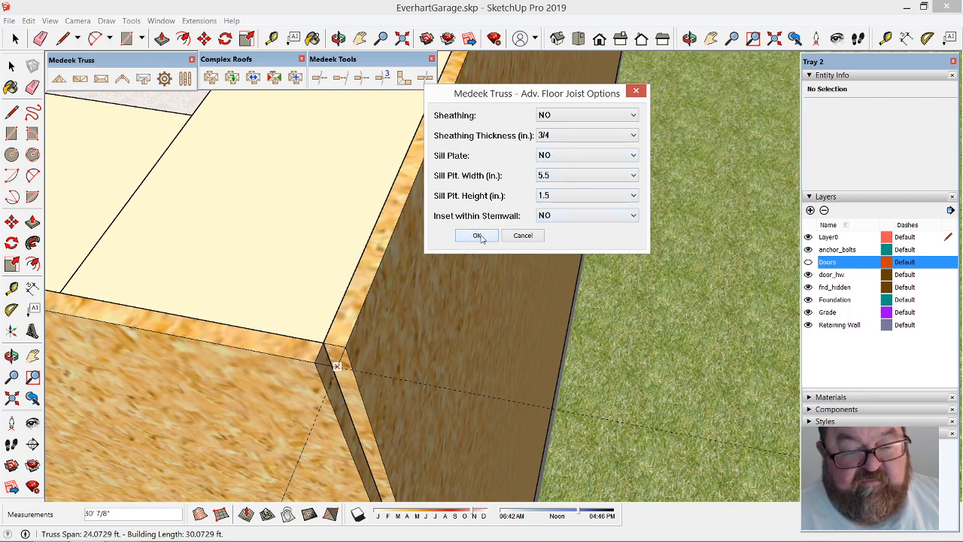
left_click(477, 235)
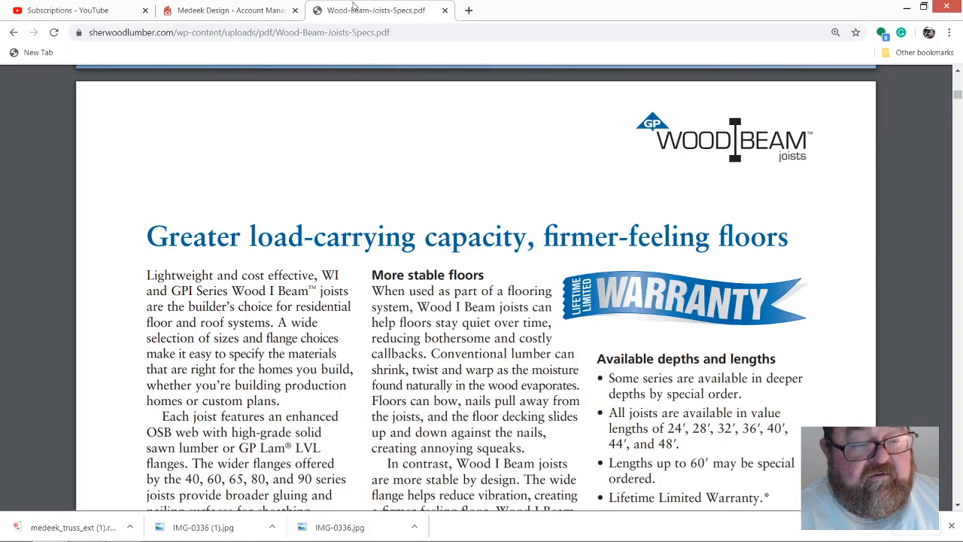
Scroll the joist spec PDF down to the GPI and WI series joist profiles on page 4
scroll("down", 3)
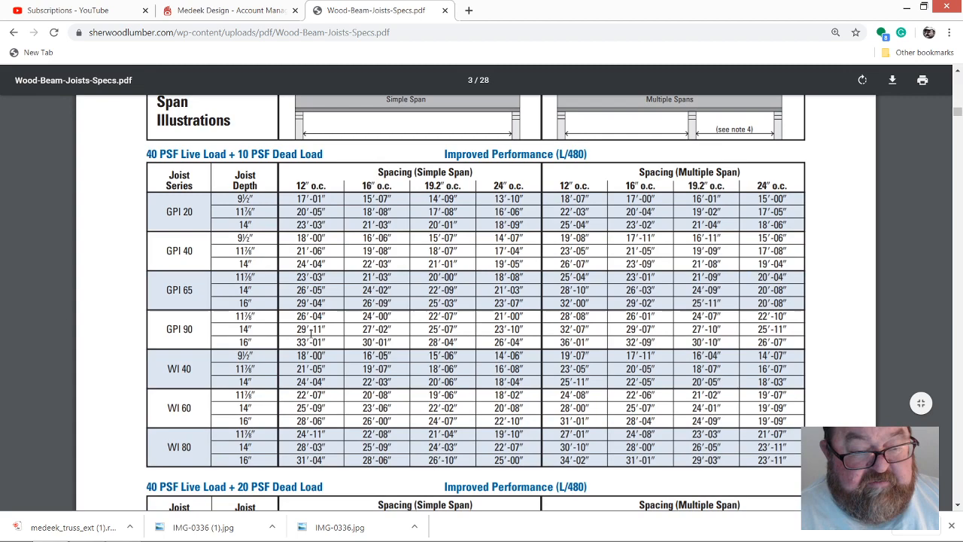
scroll("down", 3)
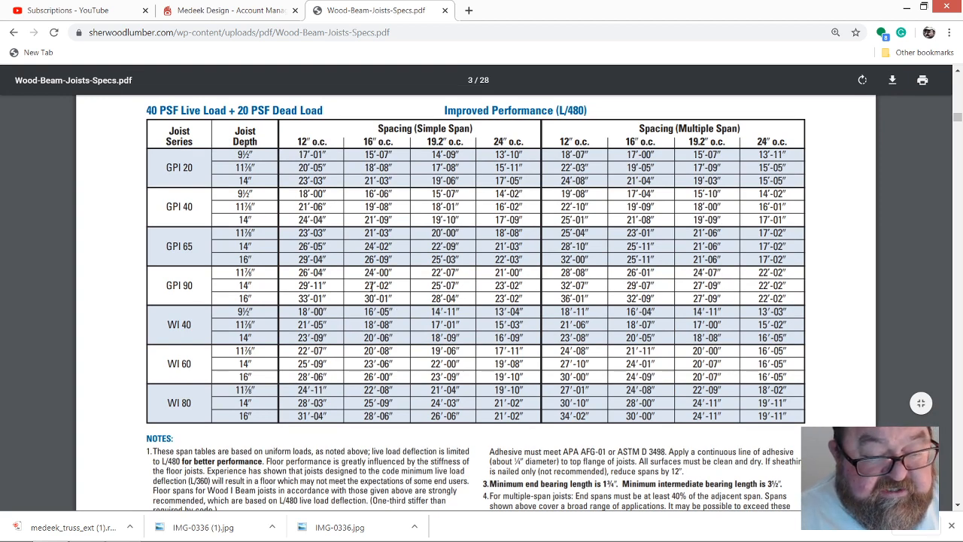
scroll("down", 3)
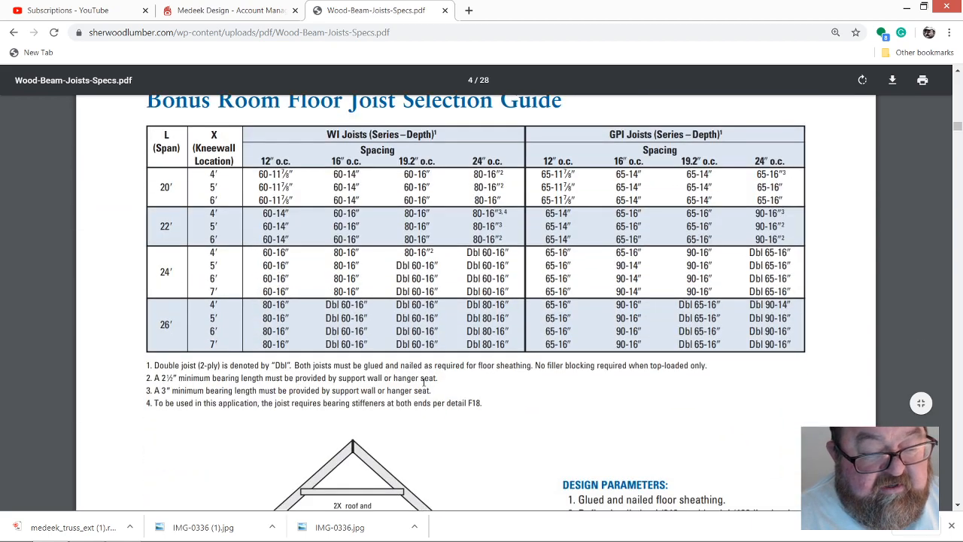
scroll("down", 3)
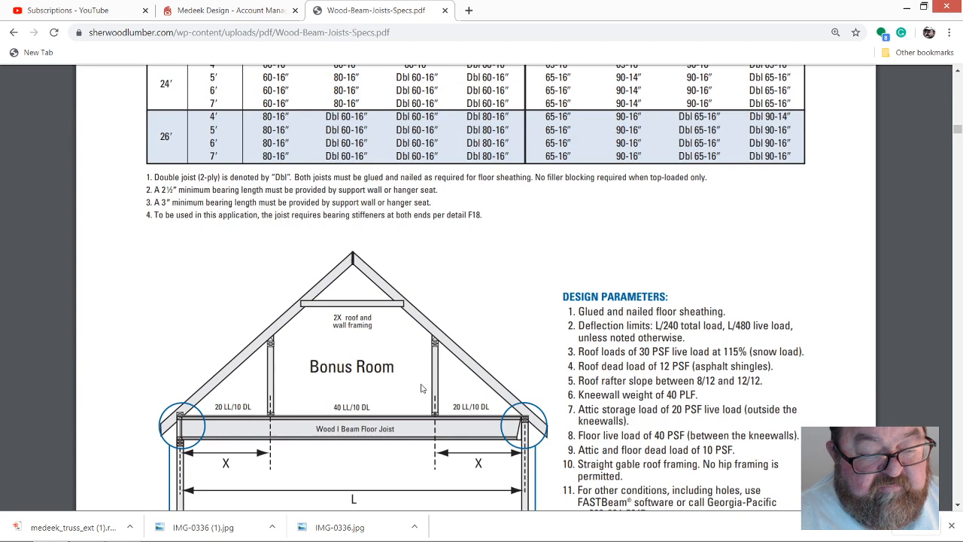
scroll("down", 3)
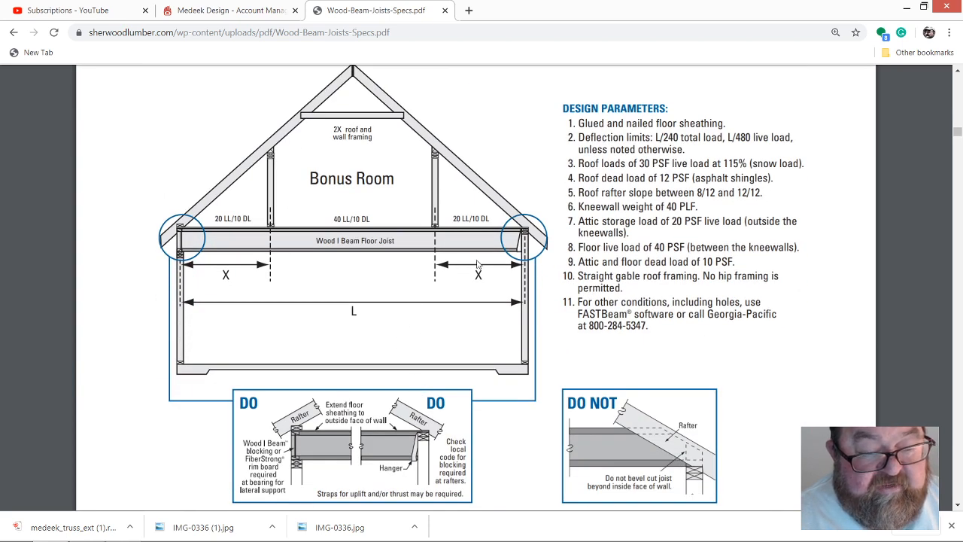
mouse_move(271, 286)
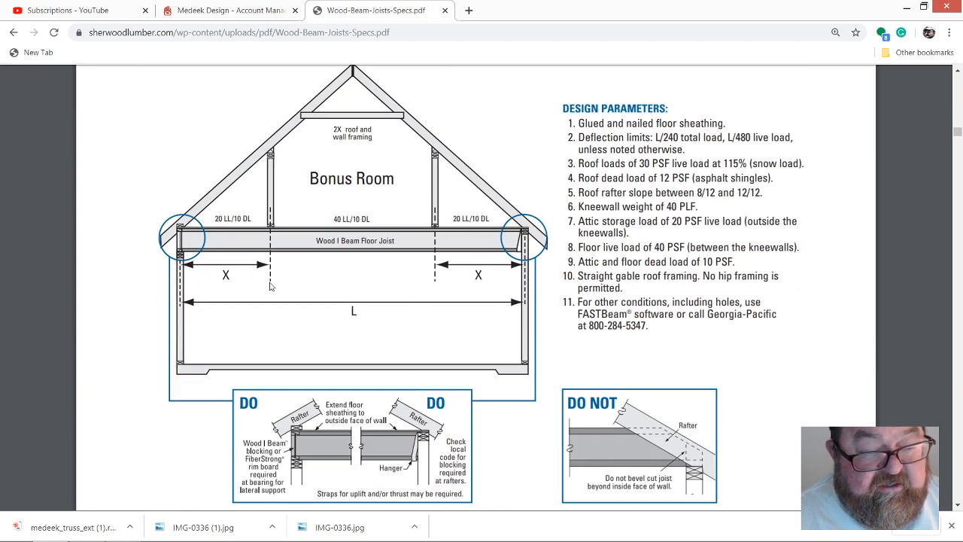
mouse_move(421, 282)
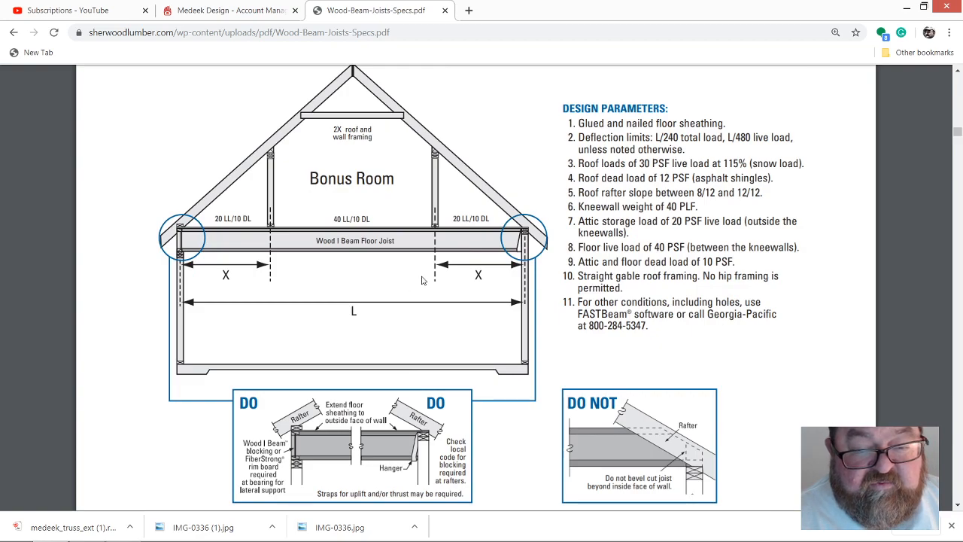
scroll("down", 3)
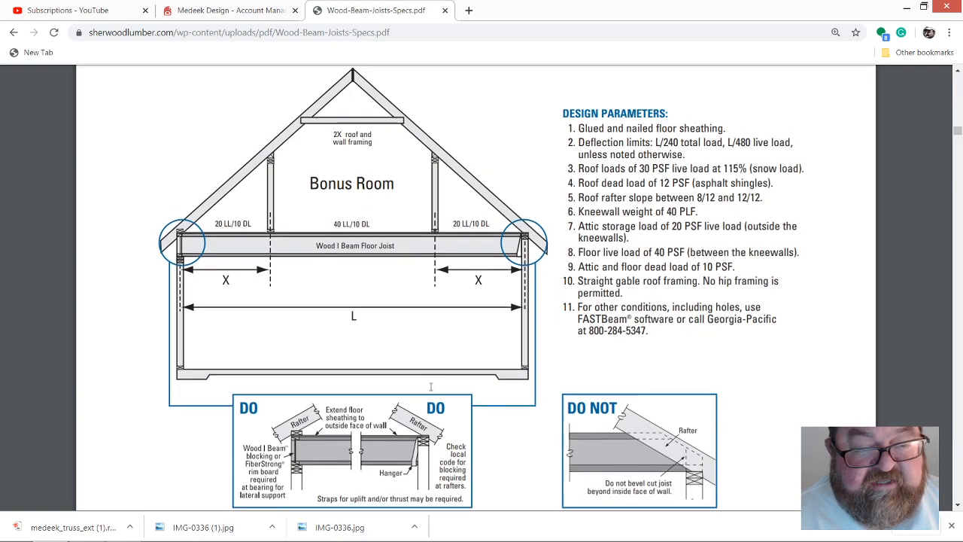
scroll("down", 3)
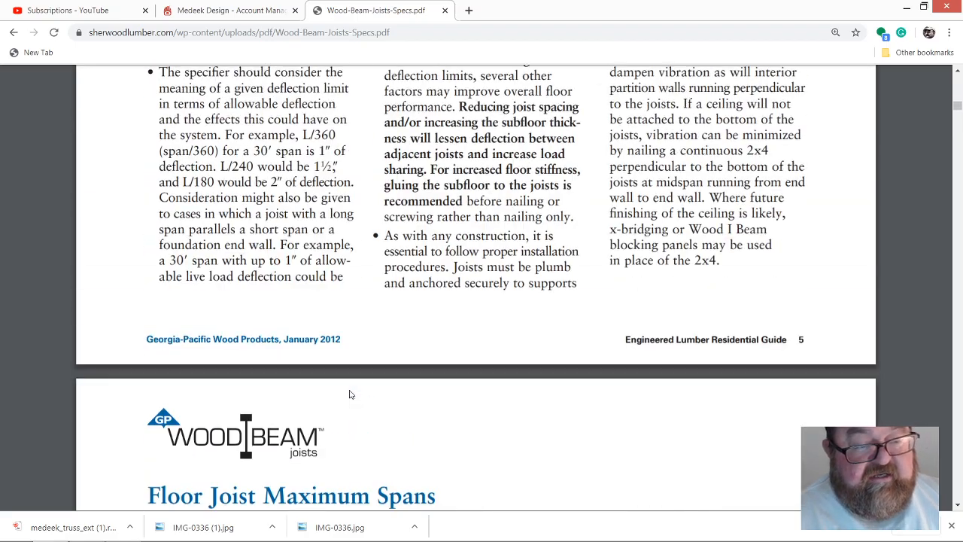
scroll("down", 3)
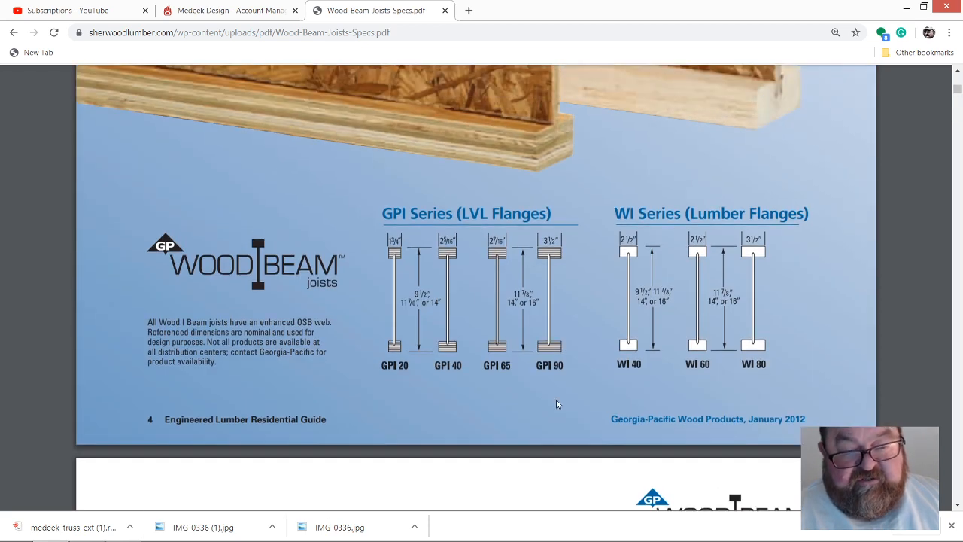
scroll("down", 3)
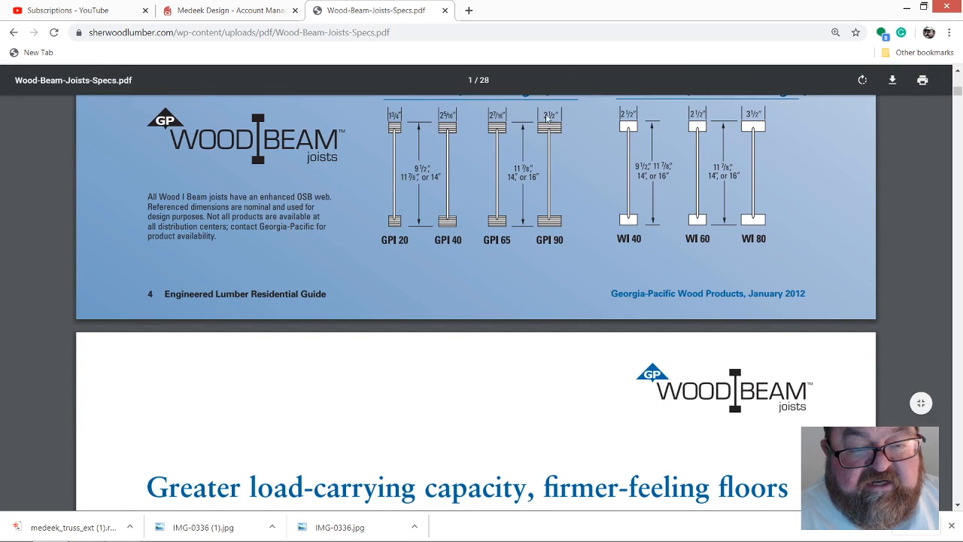
mouse_move(550, 229)
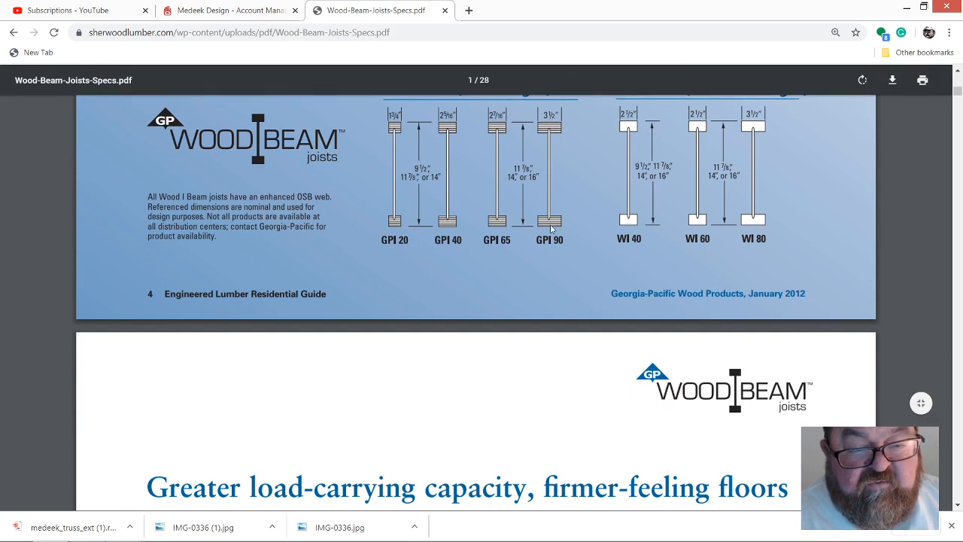
mouse_move(579, 220)
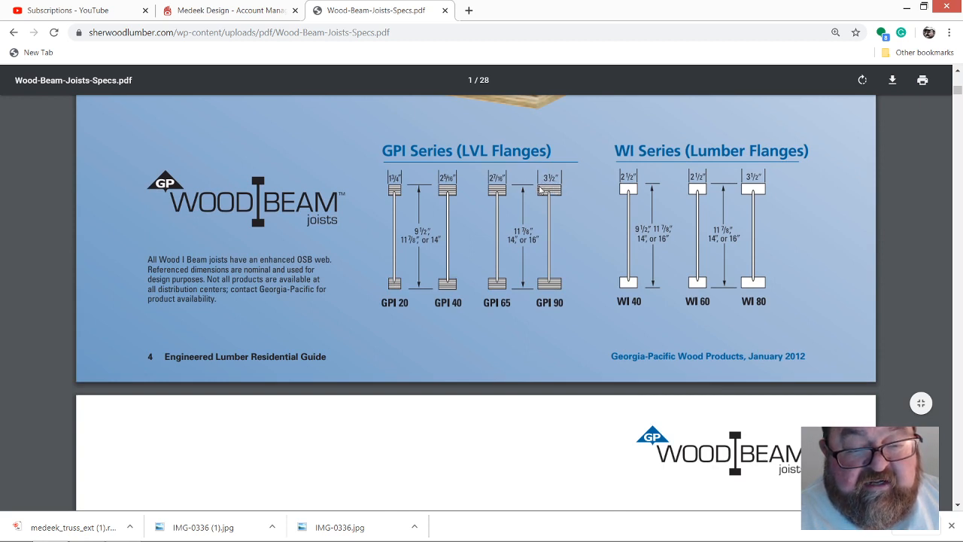
mouse_move(555, 200)
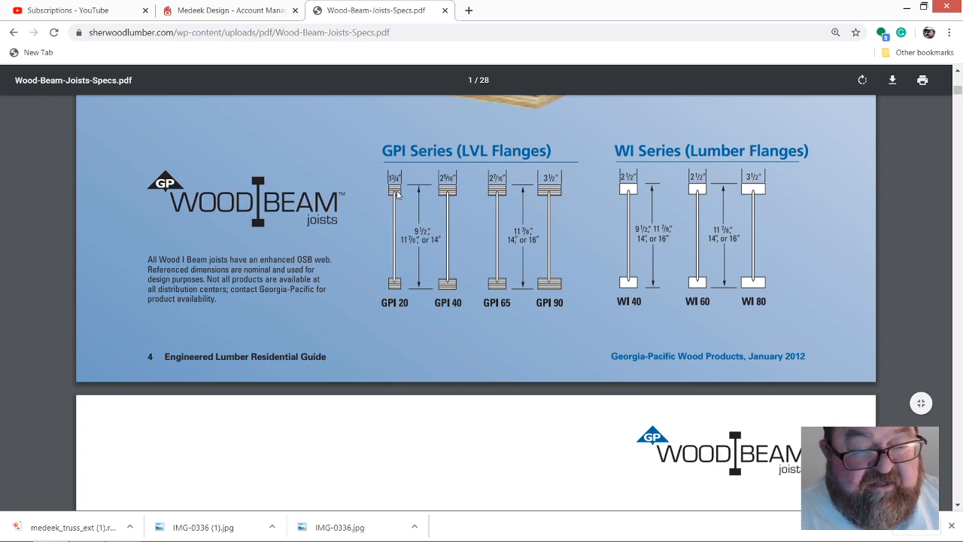
mouse_move(394, 289)
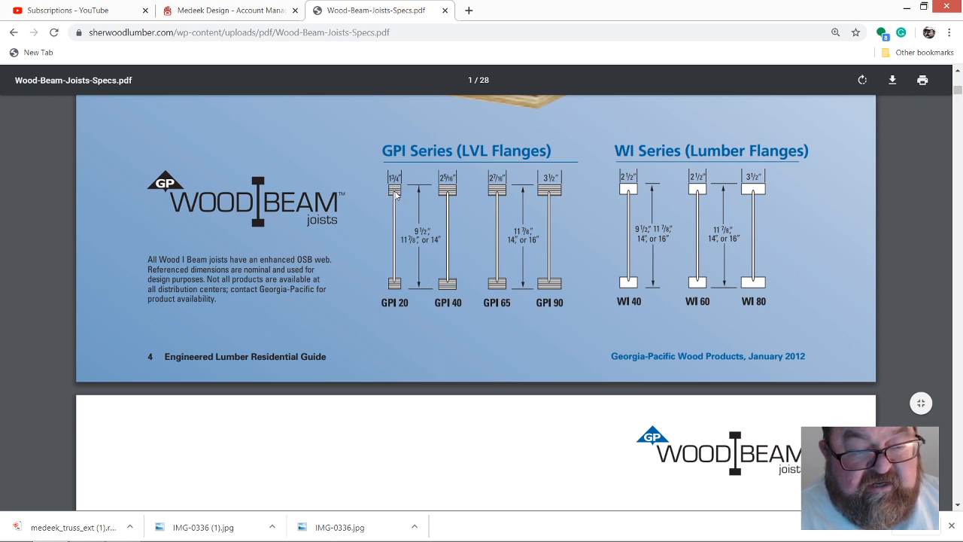
mouse_move(403, 271)
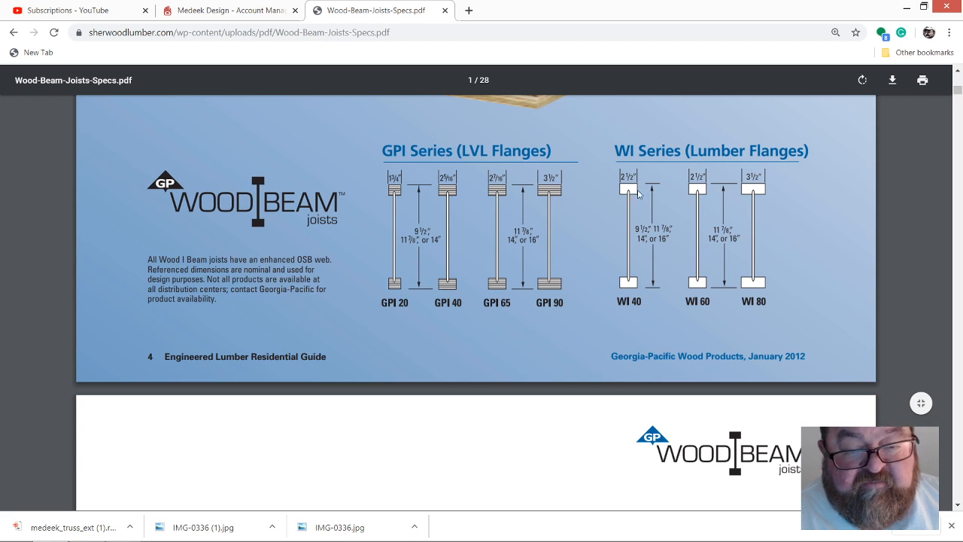
mouse_move(631, 201)
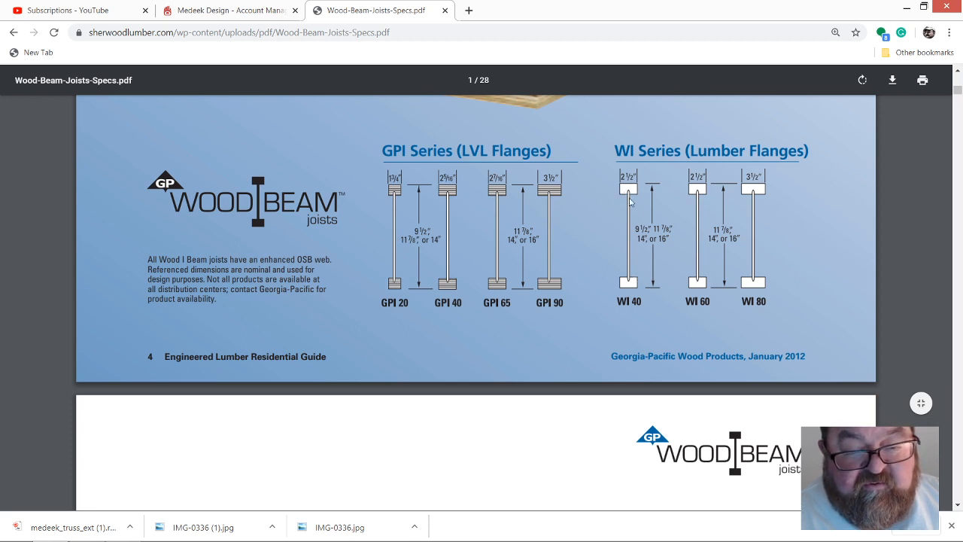
mouse_move(630, 189)
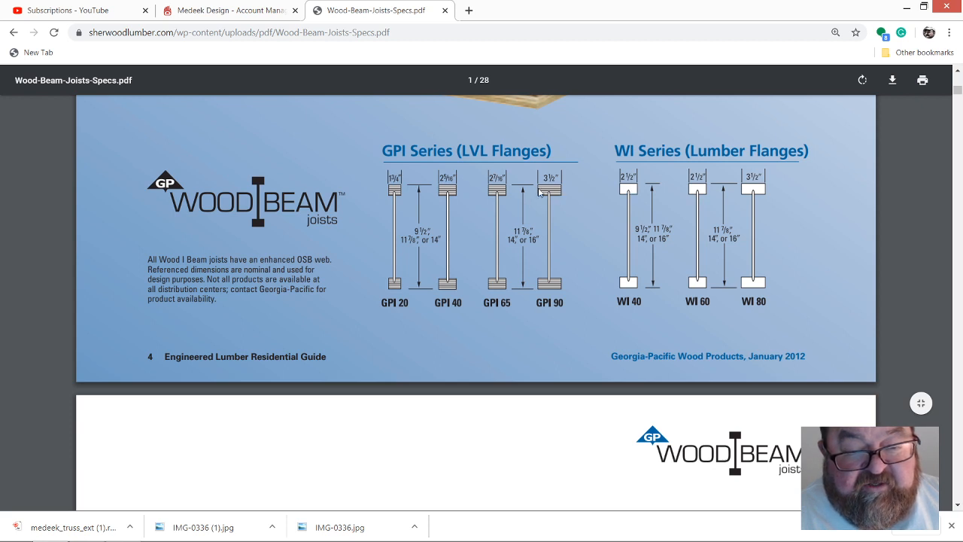
mouse_move(551, 292)
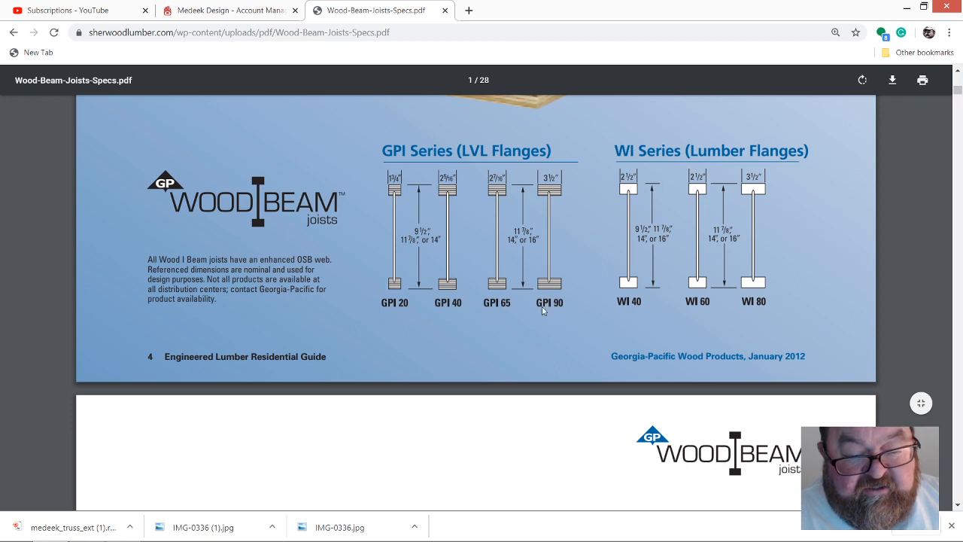
mouse_move(564, 242)
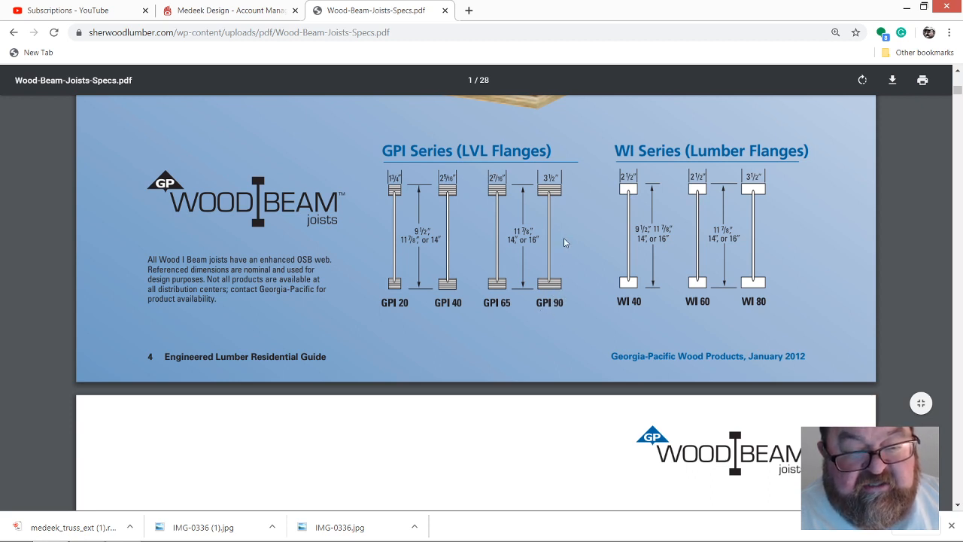
mouse_move(287, 245)
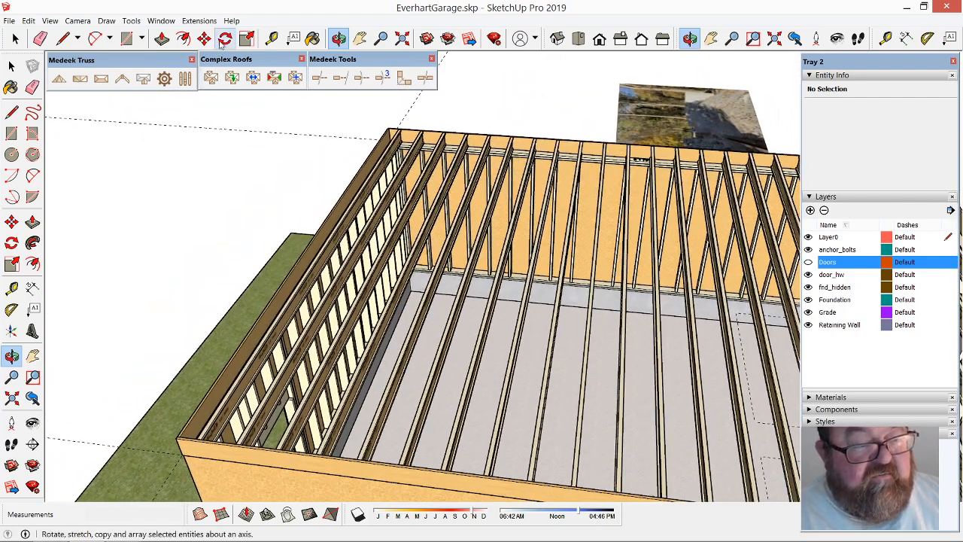
left_click(199, 21)
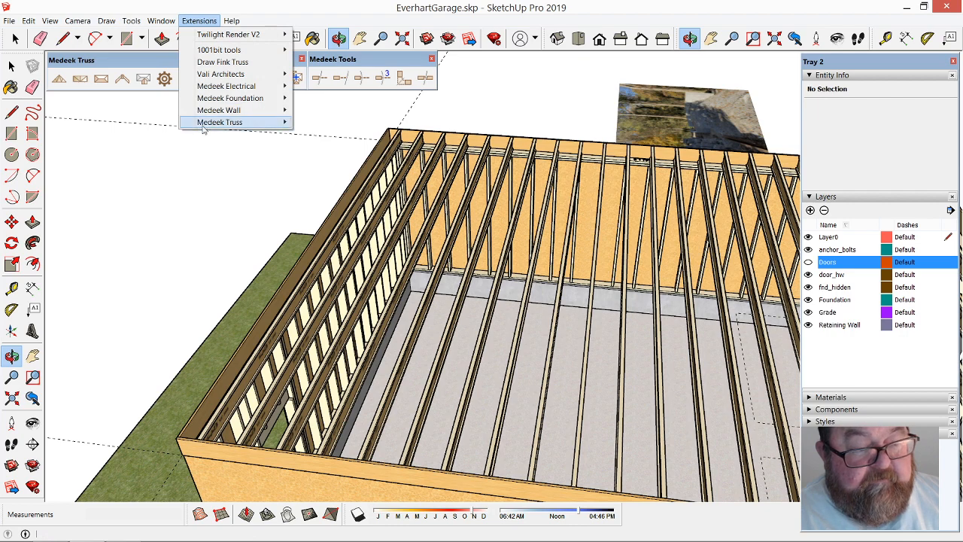
mouse_move(220, 121)
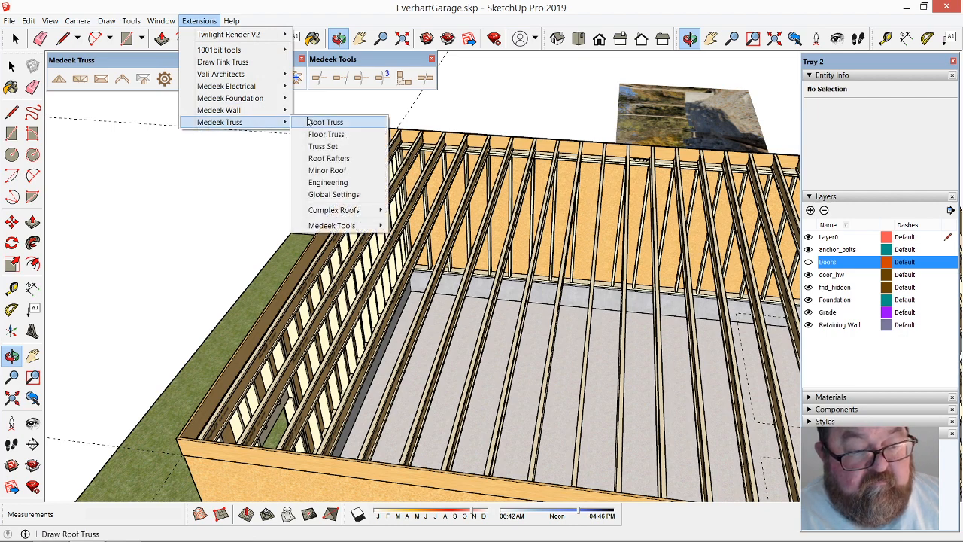
mouse_move(328, 182)
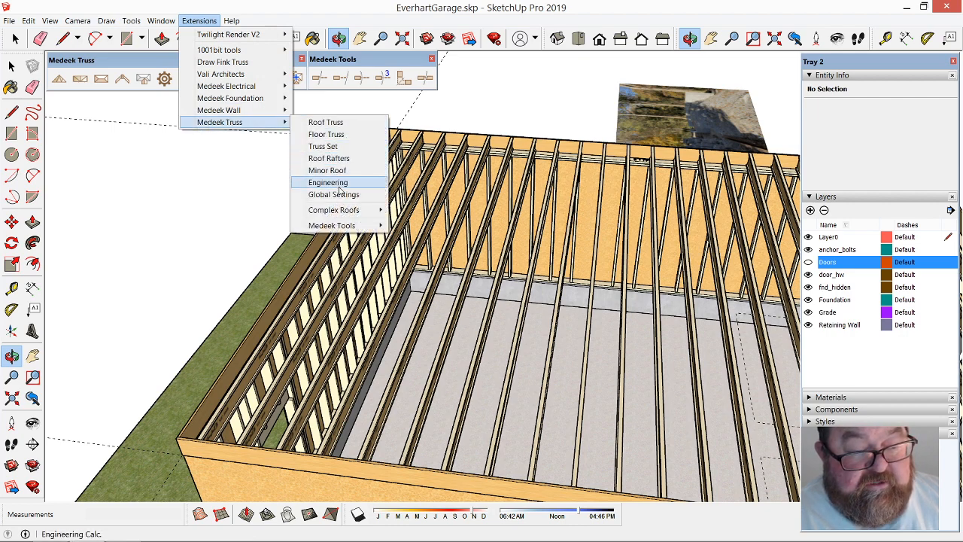
mouse_move(331, 226)
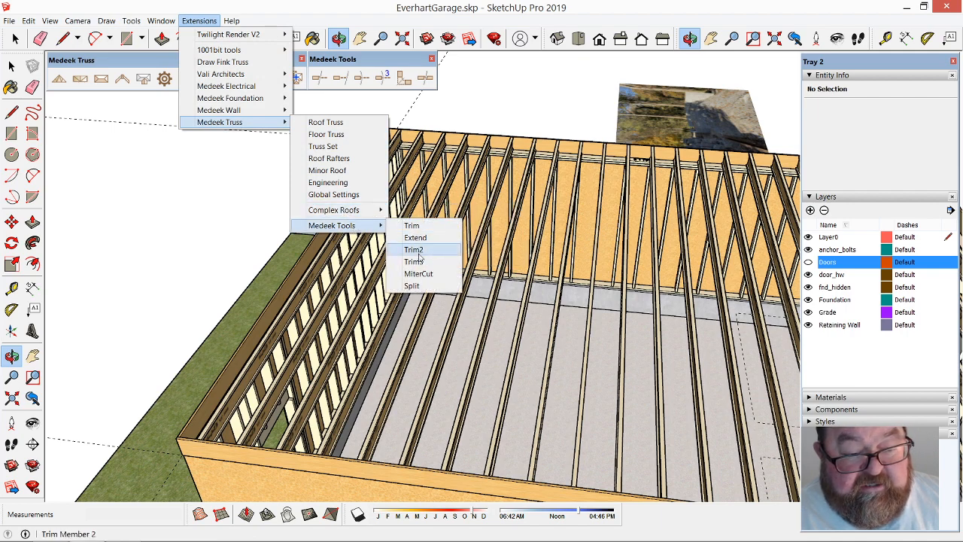
mouse_move(327, 158)
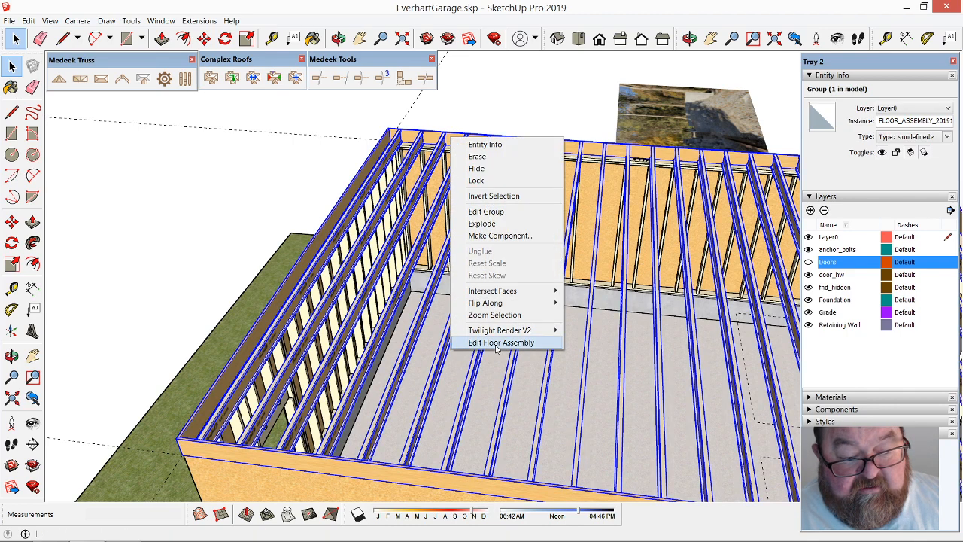
Edit the I-joist floor assembly, set Floor Sheathing to YES, and update it
left_click(503, 343)
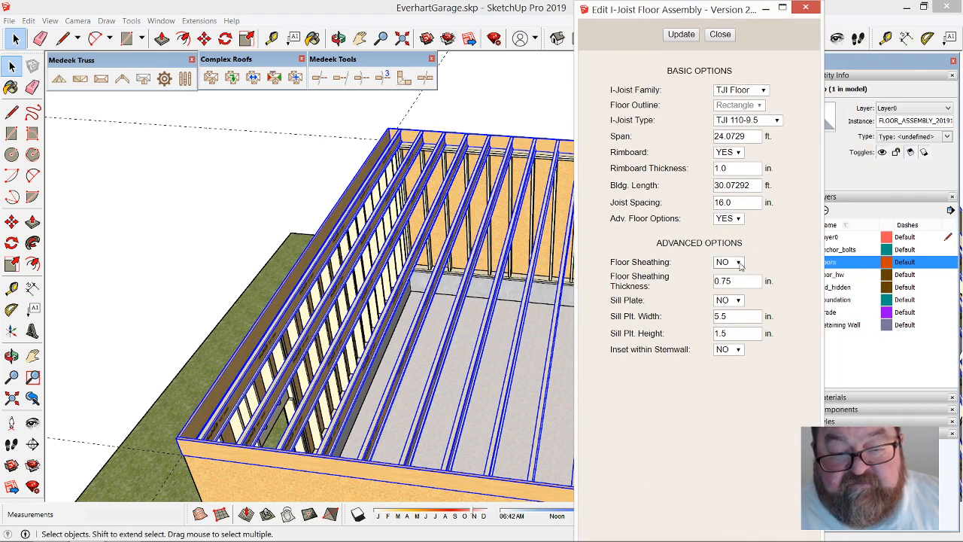
left_click(728, 262)
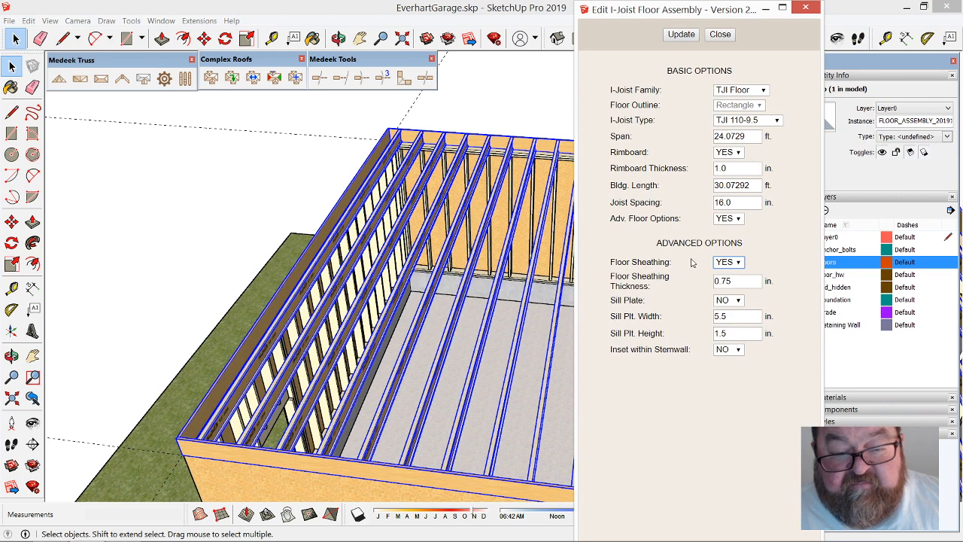
mouse_move(355, 403)
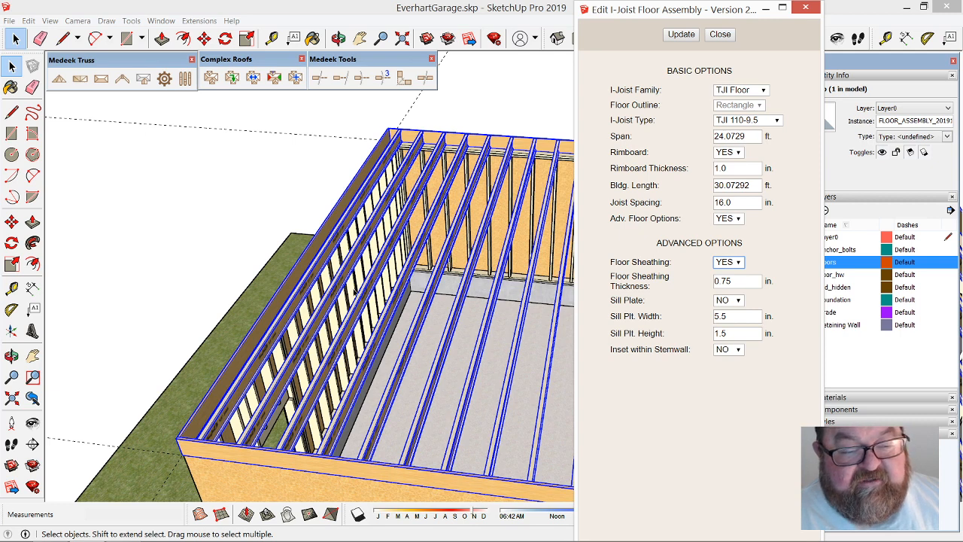
mouse_move(651, 298)
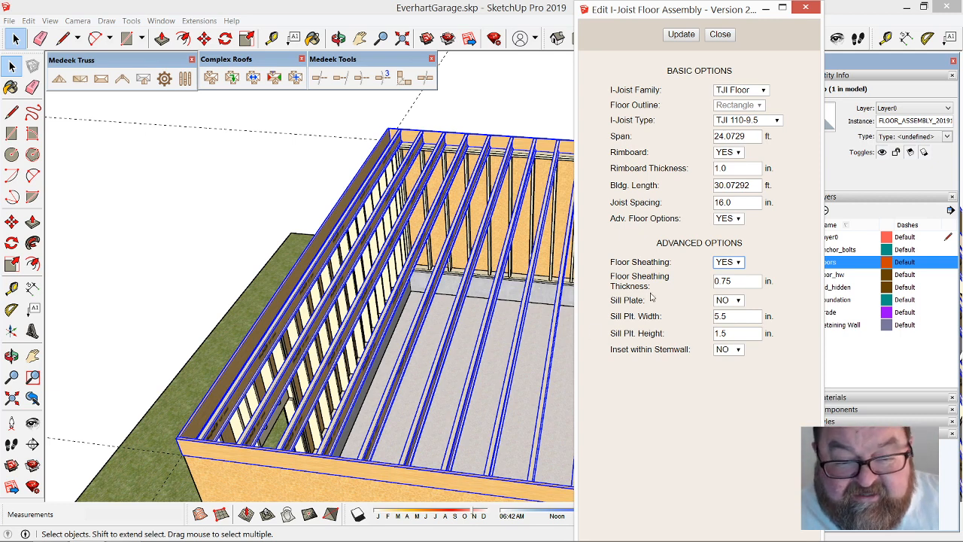
mouse_move(656, 310)
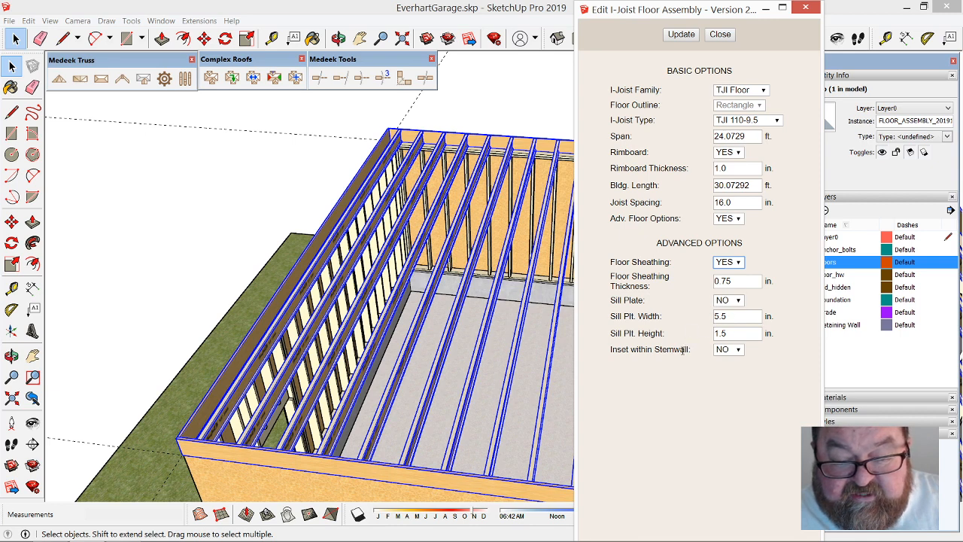
left_click(680, 33)
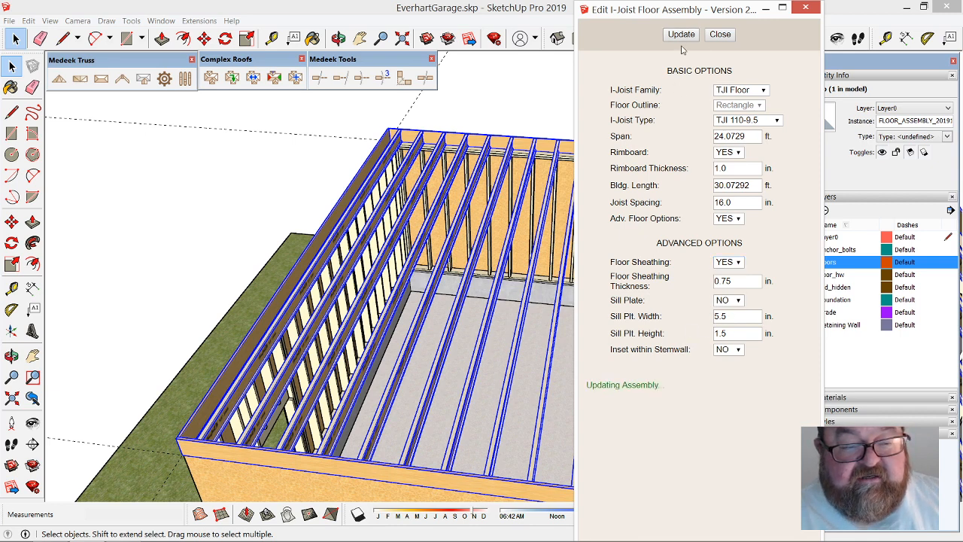
left_click(680, 33)
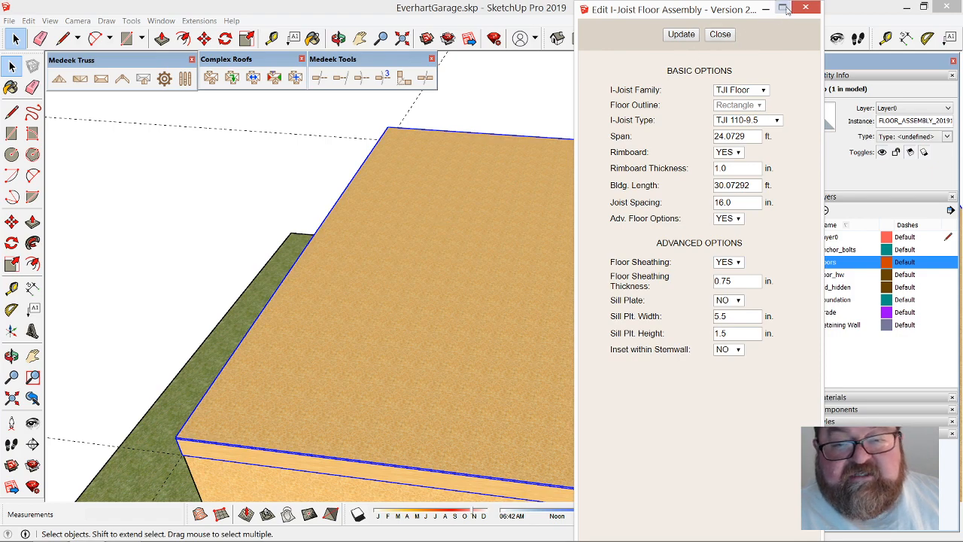
Close the floor assembly editor and orbit out to view the whole sheathed garage
left_click(719, 33)
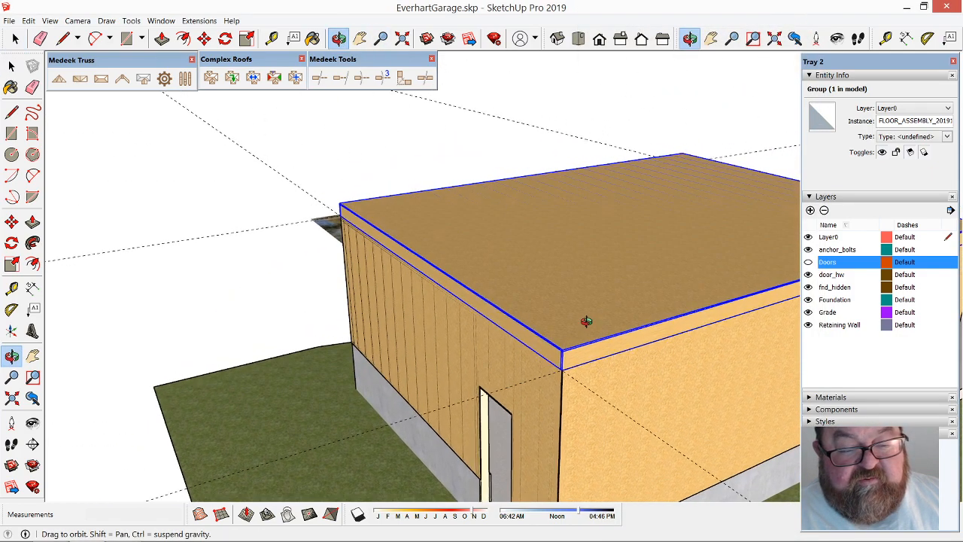
left_click_drag(587, 322, 229, 316)
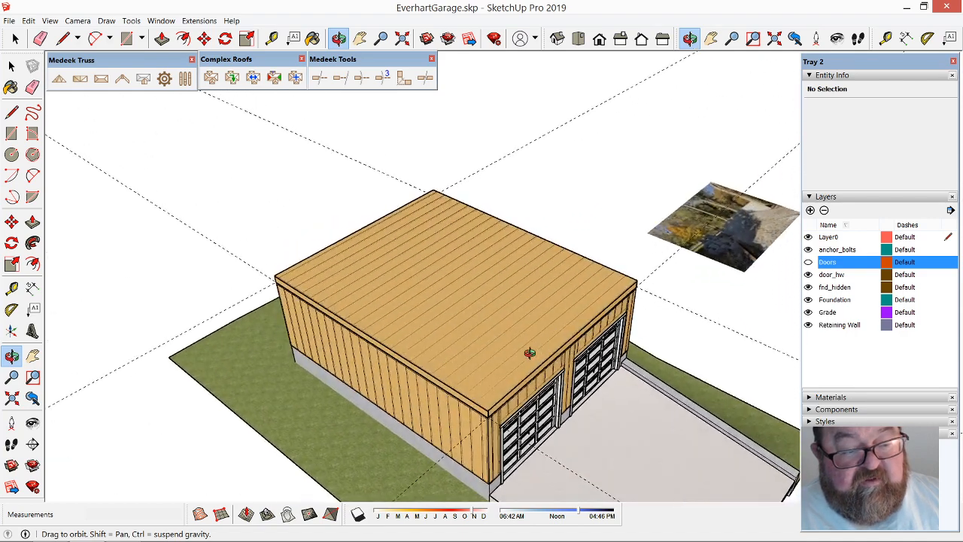
left_click(39, 39)
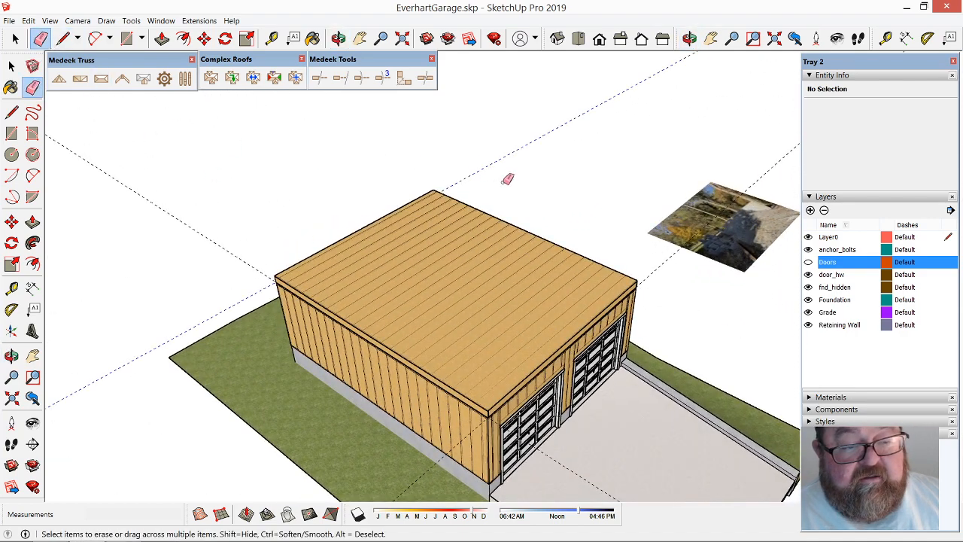